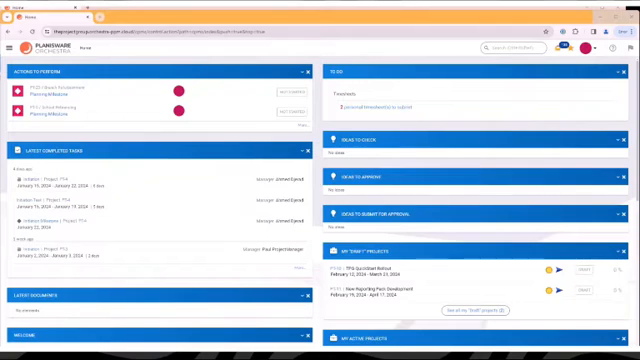
pyautogui.moveTo(90, 130)
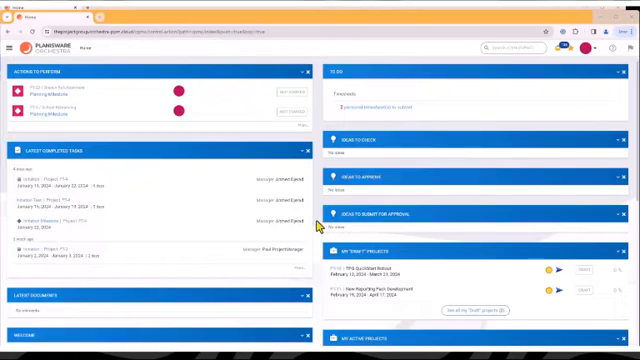
pyautogui.moveTo(590, 298)
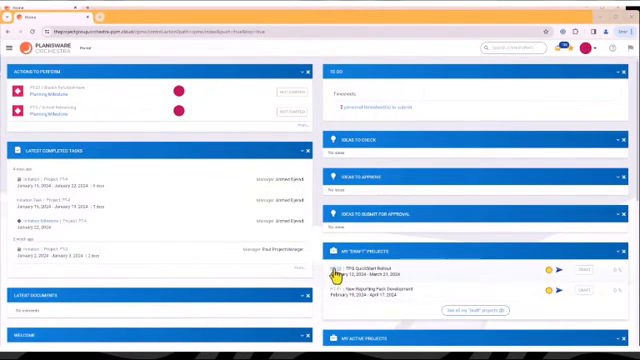
# - Open TPG QuickStart Rollout from My Draft Projects and show its schedule as a Gantt chart
pyautogui.click(363, 266)
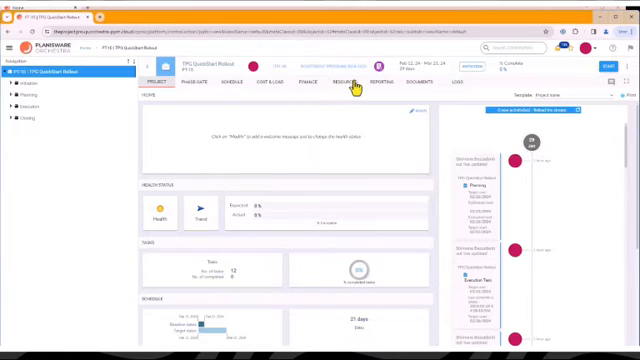
pyautogui.moveTo(258, 116)
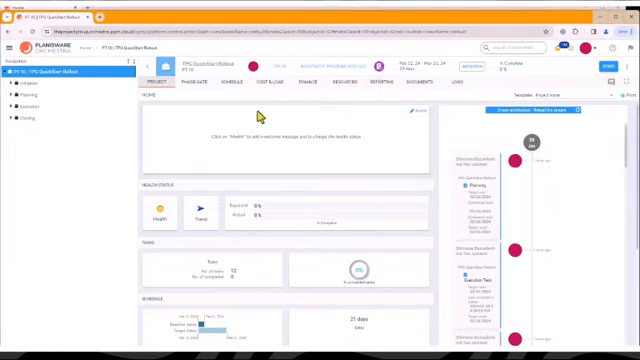
pyautogui.click(238, 81)
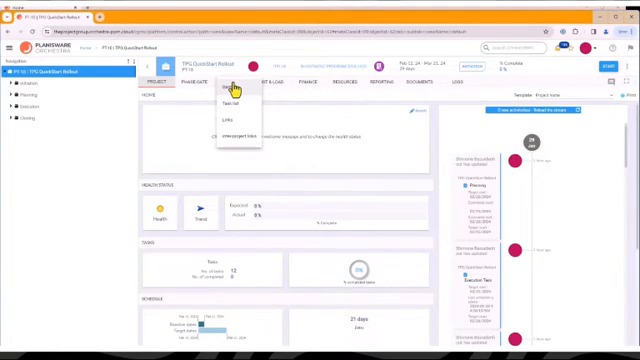
pyautogui.click(228, 91)
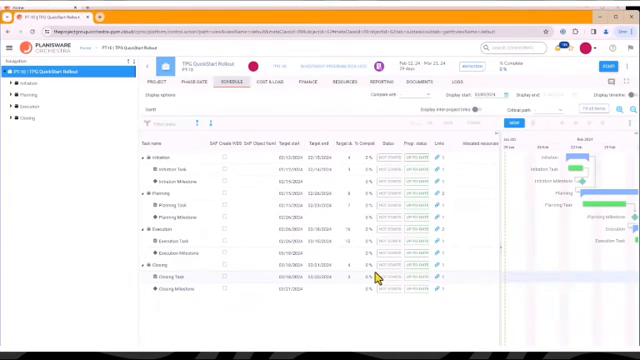
pyautogui.moveTo(375, 285)
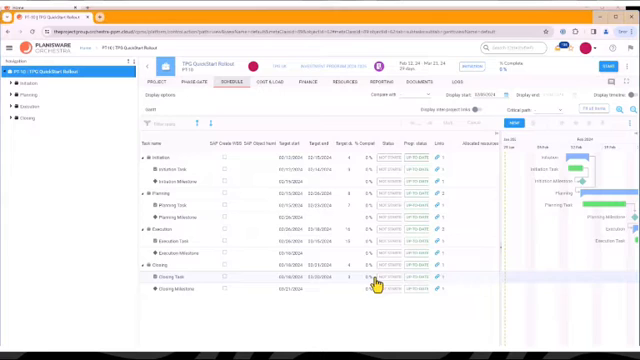
pyautogui.moveTo(250, 128)
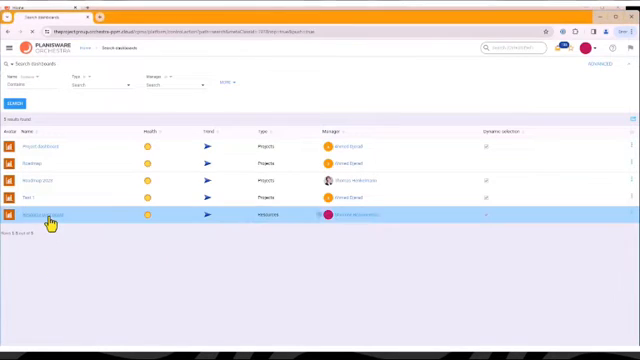
# - Open the project manager's record from the Resource Dashboard's Resources list
pyautogui.click(55, 216)
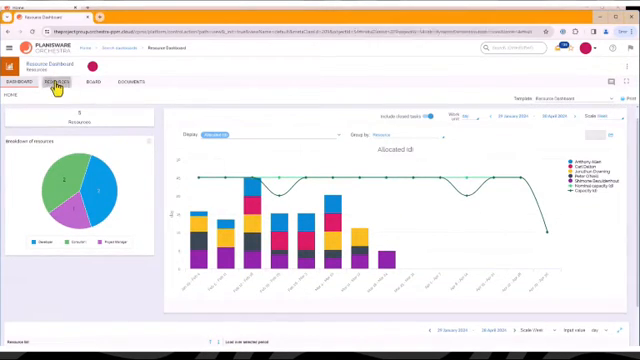
pyautogui.click(62, 80)
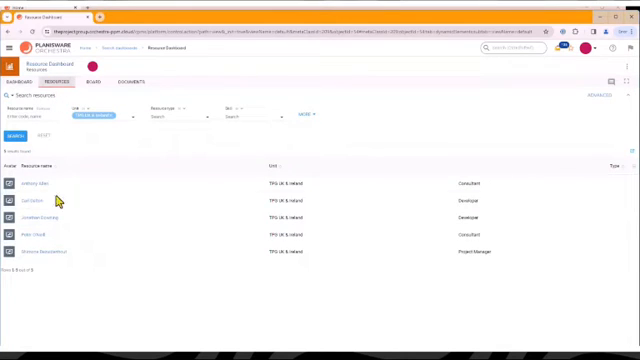
pyautogui.click(60, 256)
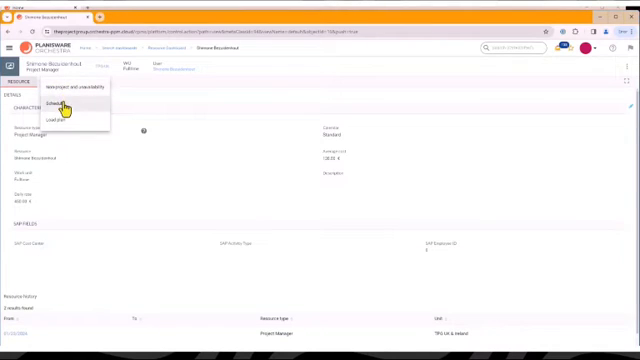
# - Choose Schedule from the Resource menu to view the project manager's allocations
pyautogui.click(62, 103)
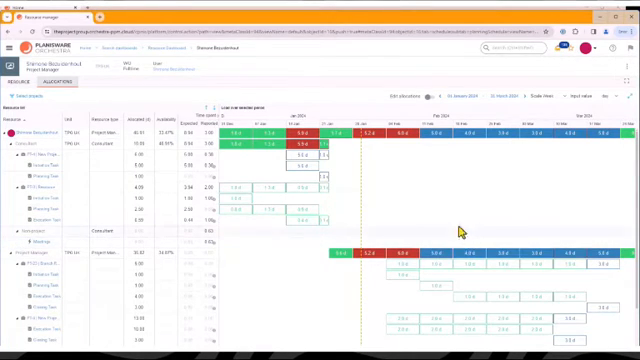
pyautogui.moveTo(436, 131)
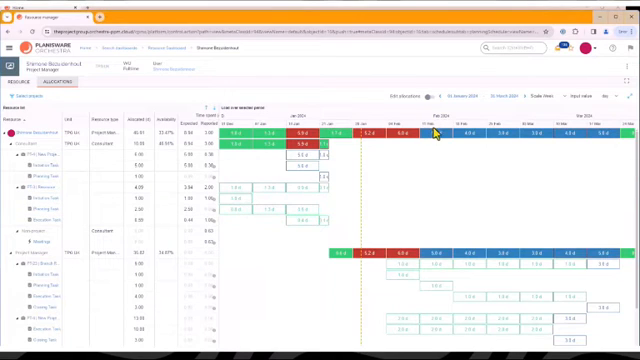
pyautogui.moveTo(443, 158)
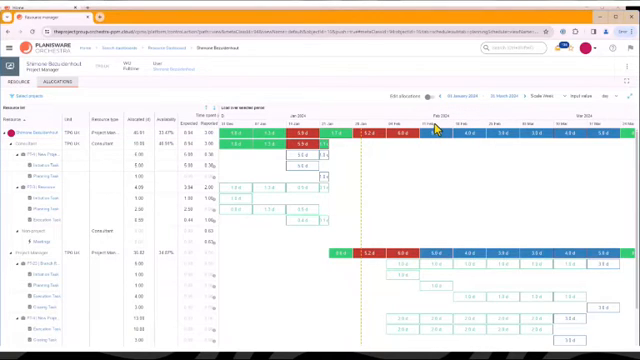
pyautogui.moveTo(440, 140)
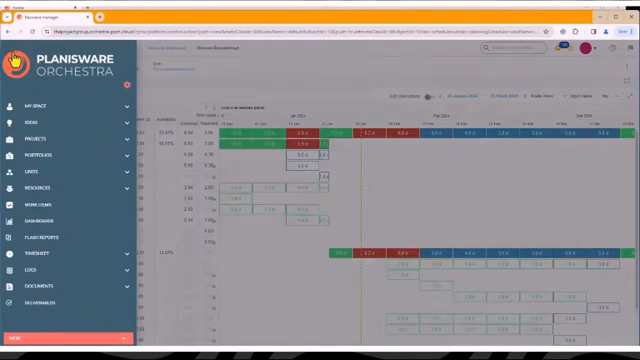
# - Find and open the TPG QuickStart Rollout project through the Projects navigation
pyautogui.click(40, 137)
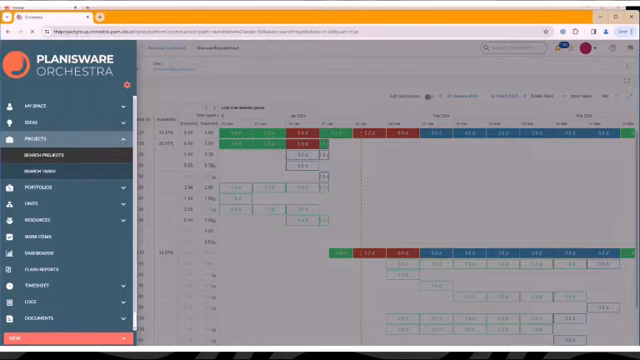
pyautogui.click(45, 156)
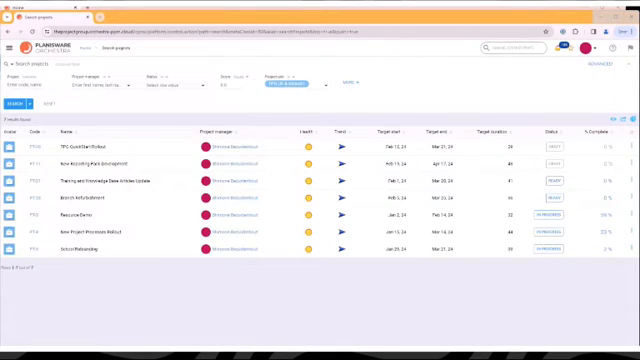
pyautogui.click(20, 149)
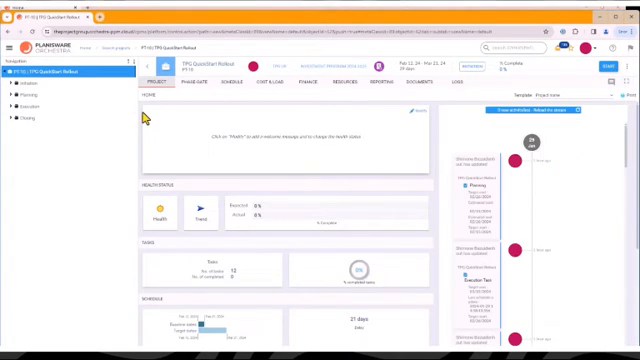
# - Go to the project's details page and pick a start date from the calendar
pyautogui.click(146, 66)
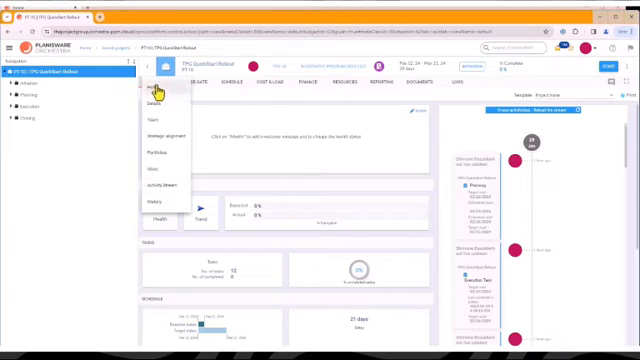
pyautogui.click(160, 102)
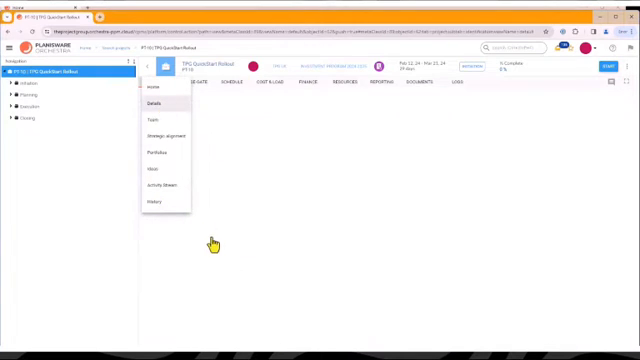
pyautogui.click(150, 103)
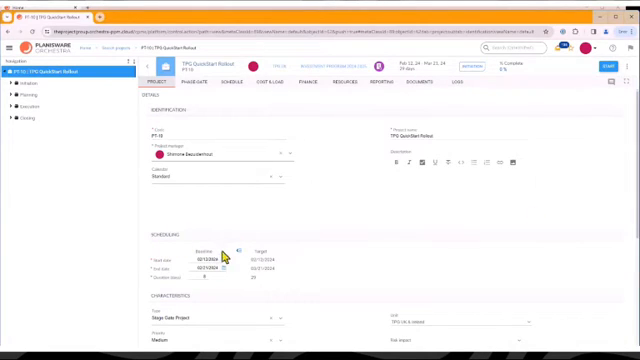
pyautogui.click(210, 262)
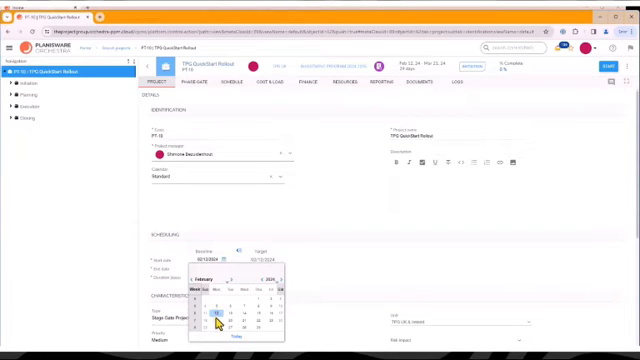
pyautogui.click(212, 322)
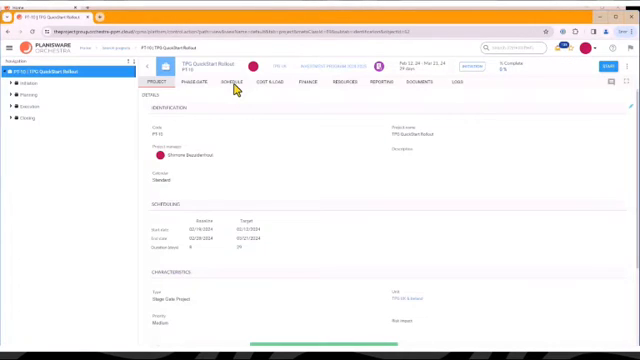
# - Allocate chosen resources to the Initiation Task and Closing Task in the schedule
pyautogui.click(230, 81)
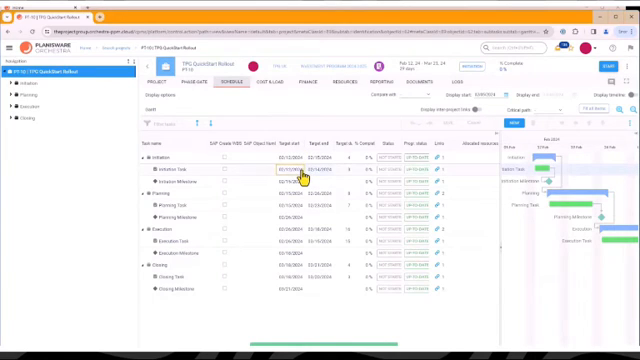
pyautogui.click(295, 175)
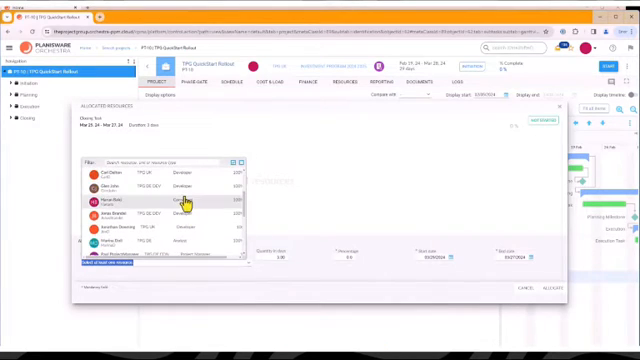
pyautogui.scroll(-3)
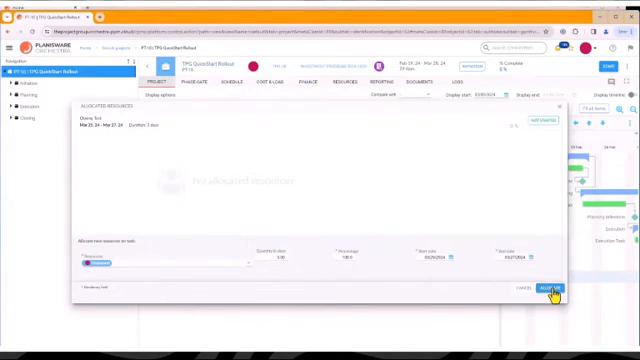
pyautogui.click(549, 289)
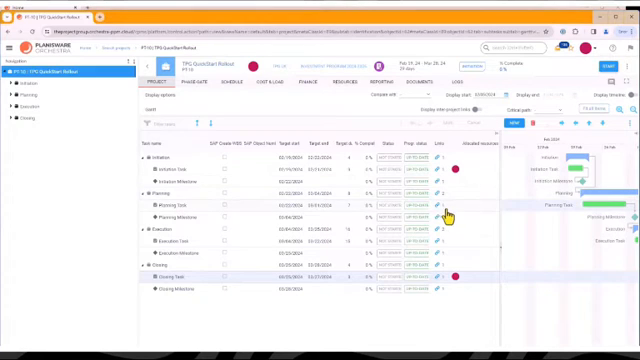
pyautogui.moveTo(265, 96)
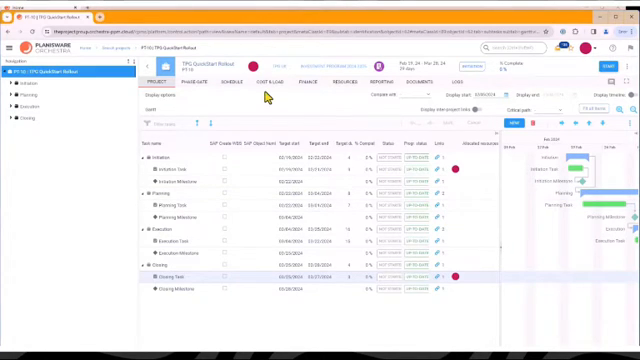
# - Show the Cost & Load page with Type set to Loads, scrolling through task workloads
pyautogui.click(258, 78)
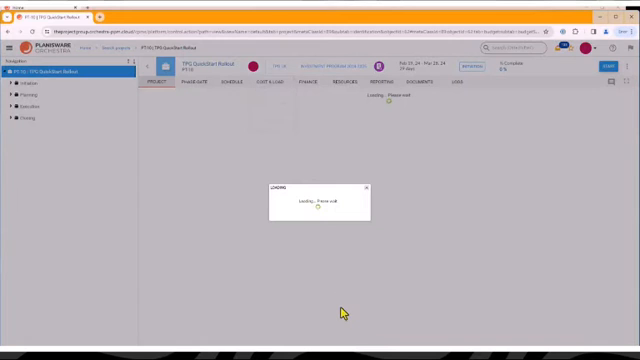
pyautogui.moveTo(256, 252)
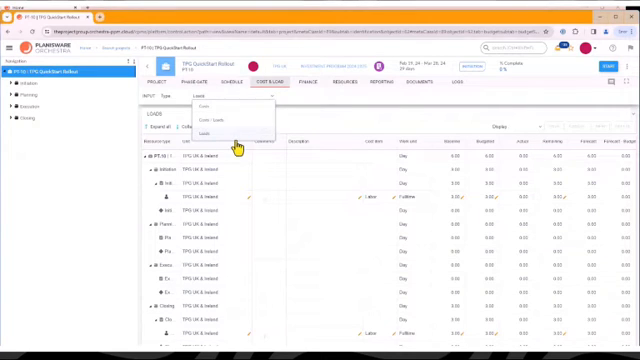
pyautogui.click(210, 131)
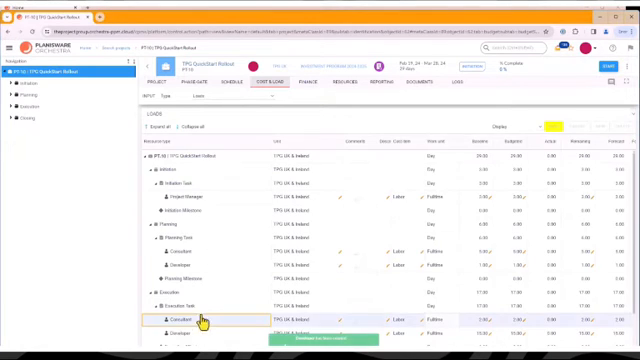
pyautogui.moveTo(400, 295)
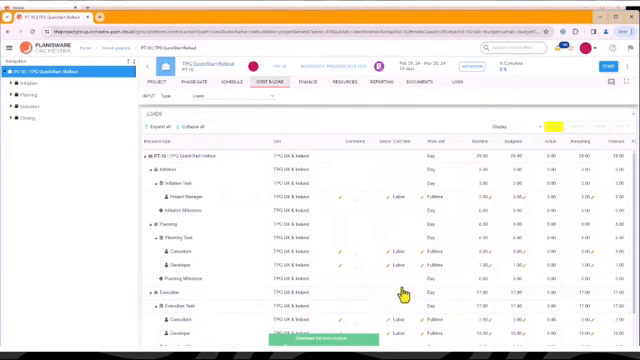
pyautogui.scroll(-3)
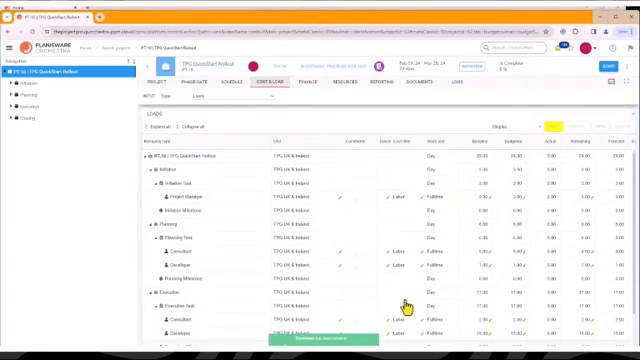
pyautogui.moveTo(260, 240)
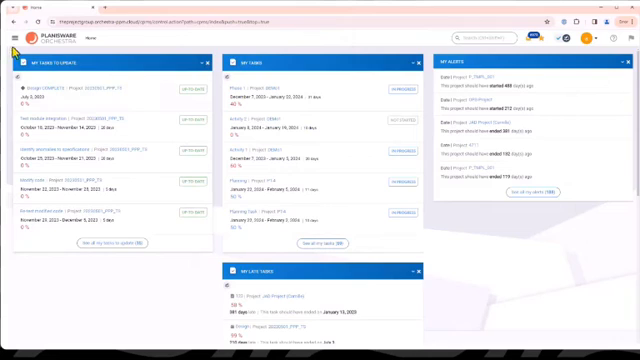
# - Expand Resources and Units in the main menu and open Search Units
pyautogui.click(13, 39)
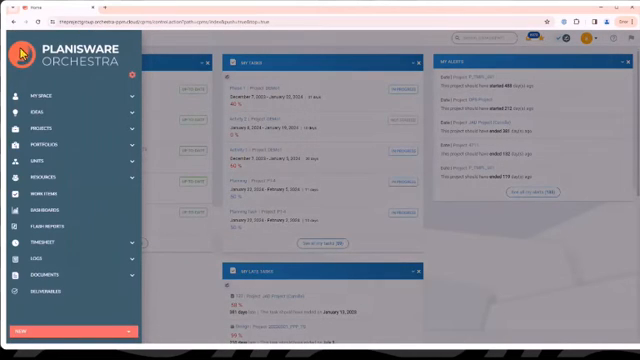
pyautogui.click(40, 169)
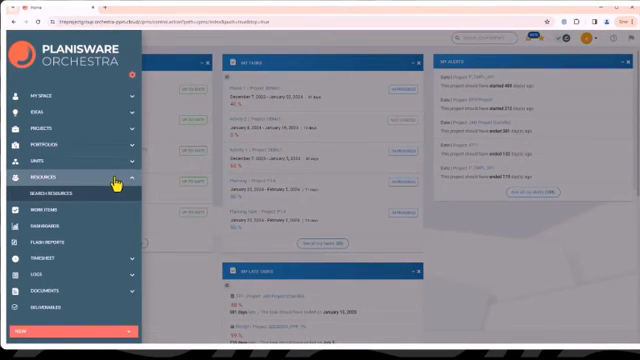
pyautogui.click(55, 158)
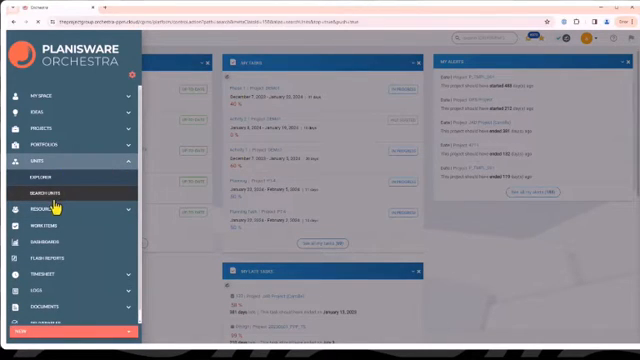
pyautogui.click(43, 187)
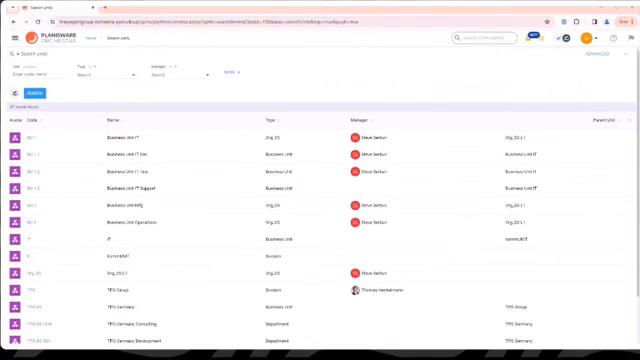
pyautogui.scroll(-3)
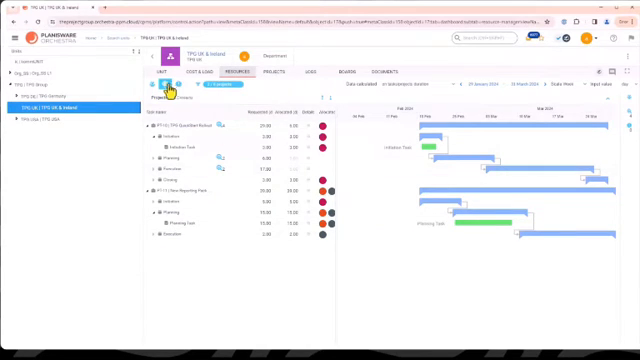
pyautogui.moveTo(165, 90)
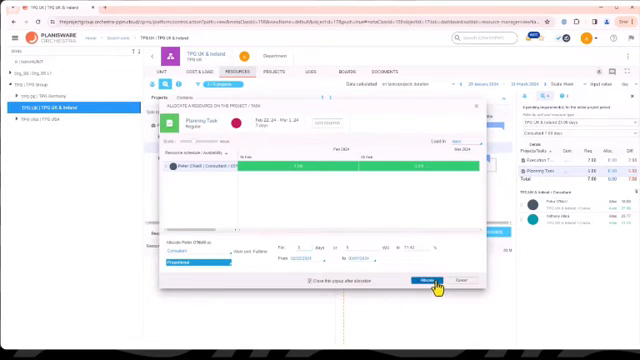
# - Allocate the consultant and then the developer to Planning Task
pyautogui.click(419, 280)
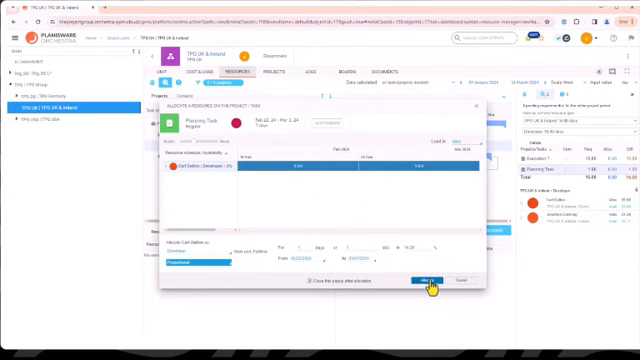
pyautogui.click(420, 279)
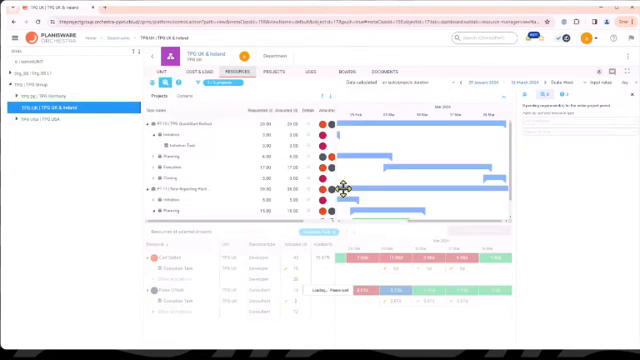
# - Find the consultant through the resource search from the main menu
pyautogui.click(16, 45)
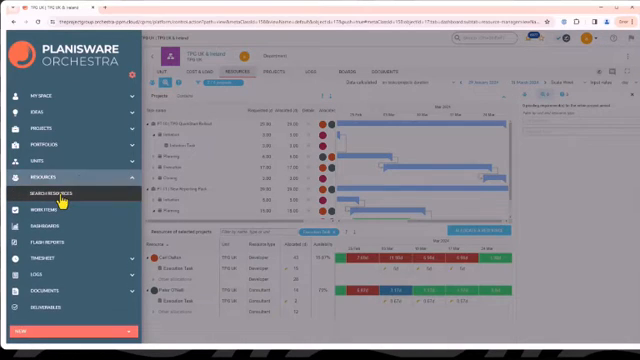
pyautogui.click(56, 190)
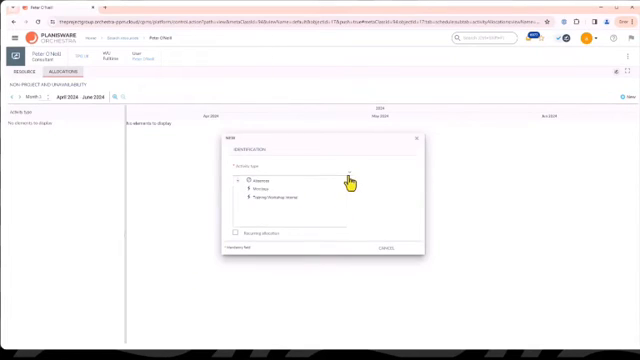
pyautogui.click(253, 190)
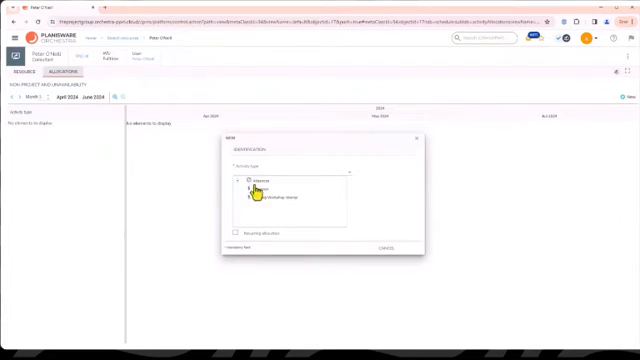
# - Create a Training/Workshop internal absence from 04/01/2024 to 04/02/2024
pyautogui.click(263, 198)
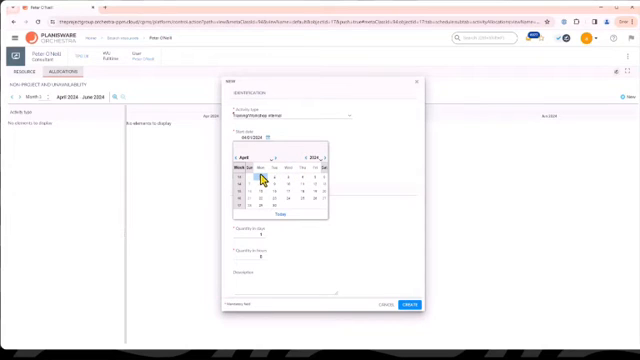
pyautogui.click(260, 180)
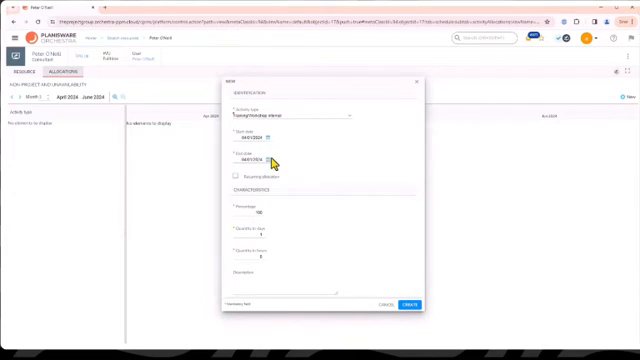
pyautogui.click(272, 162)
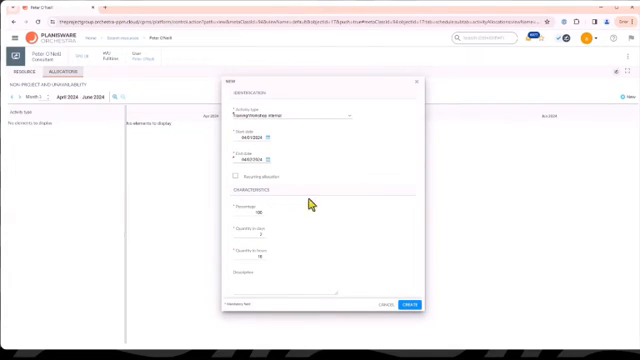
pyautogui.click(410, 304)
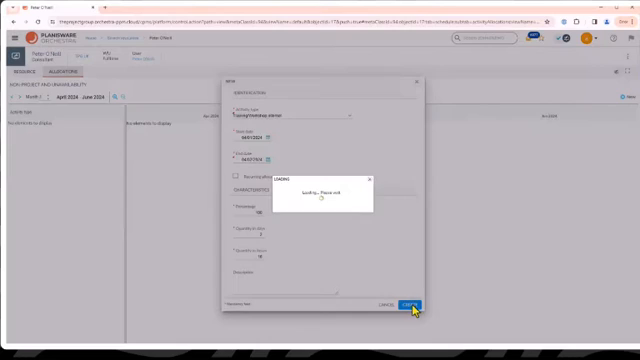
pyautogui.click(409, 303)
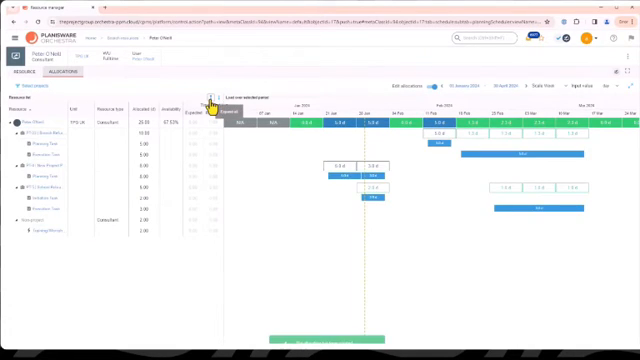
pyautogui.moveTo(485, 315)
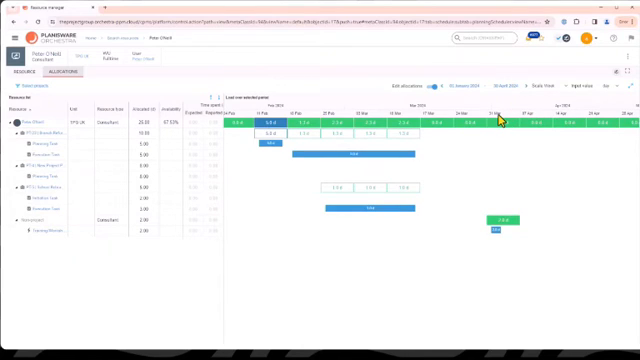
pyautogui.moveTo(131, 73)
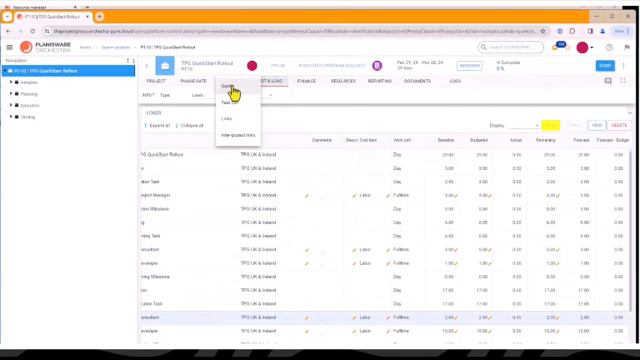
pyautogui.click(229, 85)
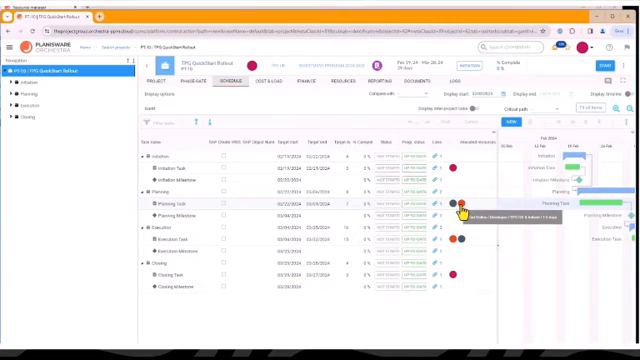
pyautogui.moveTo(463, 204)
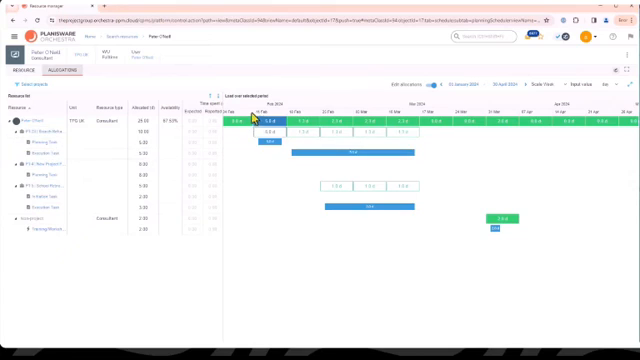
pyautogui.moveTo(330, 272)
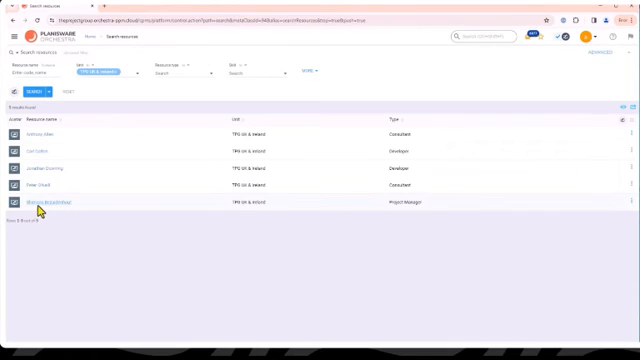
# - Reduce the project manager's Execution Task allocation to 4 days and update it
pyautogui.click(40, 202)
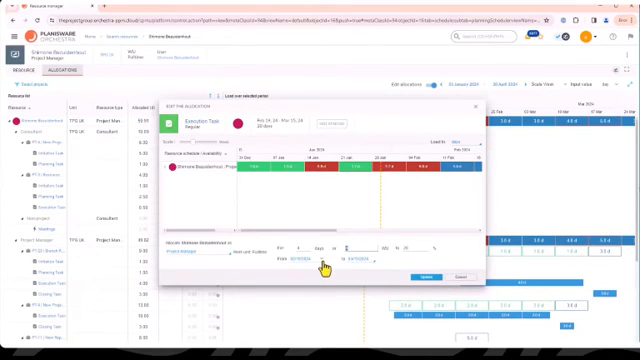
pyautogui.click(318, 255)
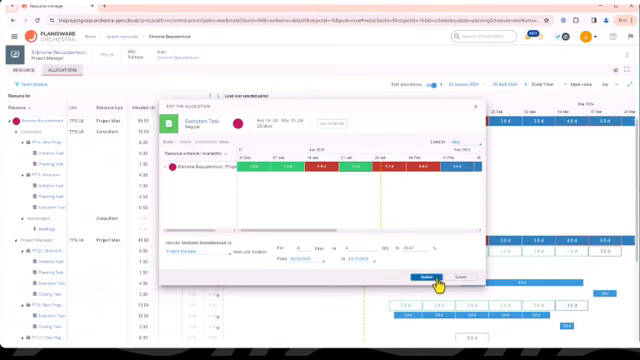
pyautogui.click(414, 276)
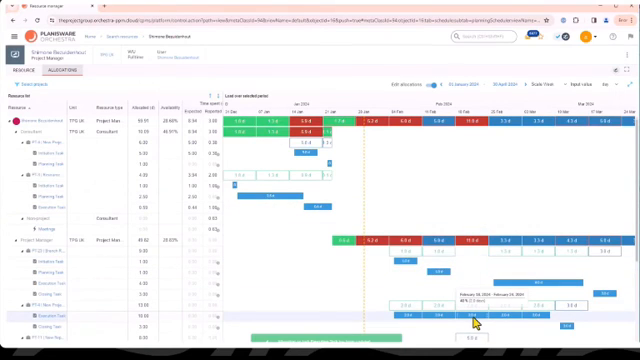
pyautogui.scroll(-3)
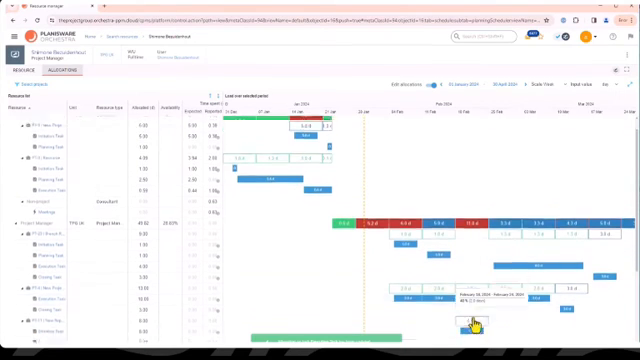
pyautogui.scroll(-3)
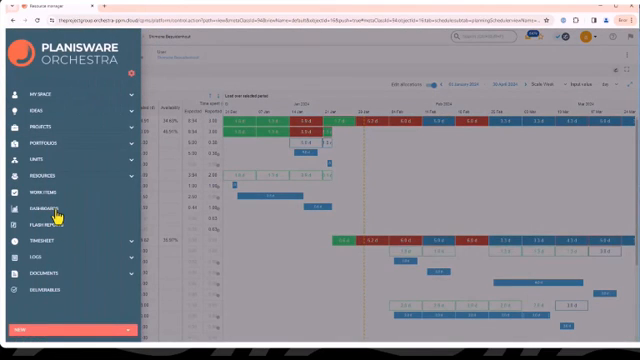
pyautogui.moveTo(312, 264)
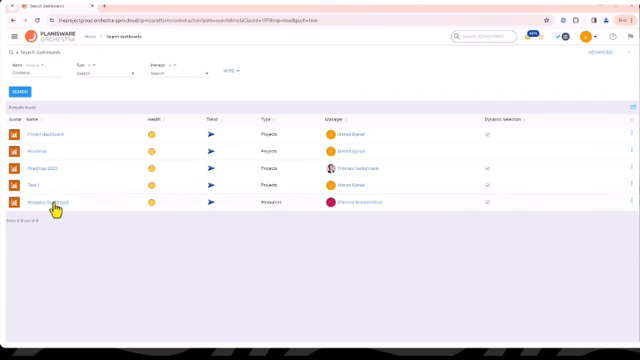
# - Open the Resource Dashboard and scroll down to the load plan chart and resource list
pyautogui.click(48, 204)
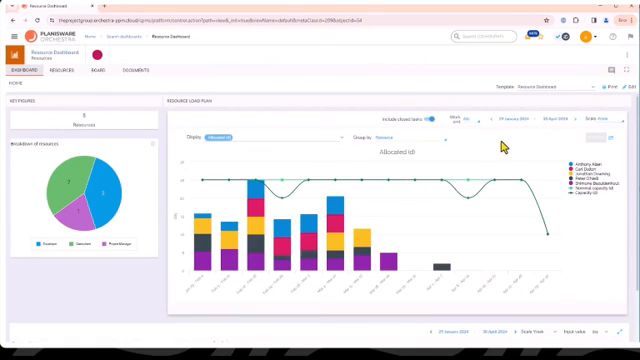
pyautogui.moveTo(610, 240)
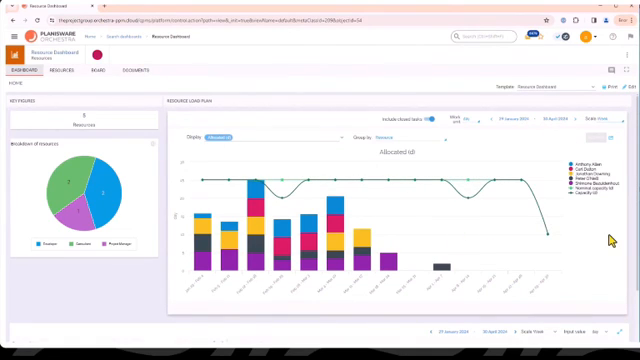
pyautogui.scroll(-3)
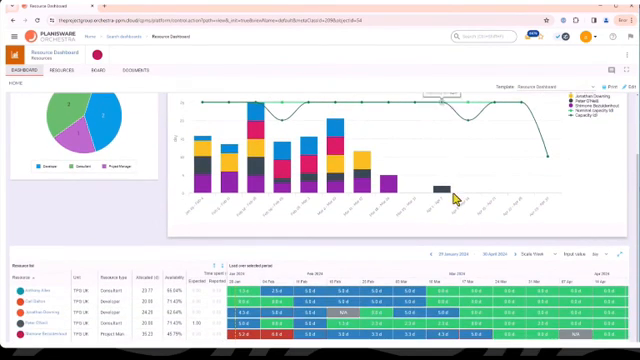
pyautogui.moveTo(445, 197)
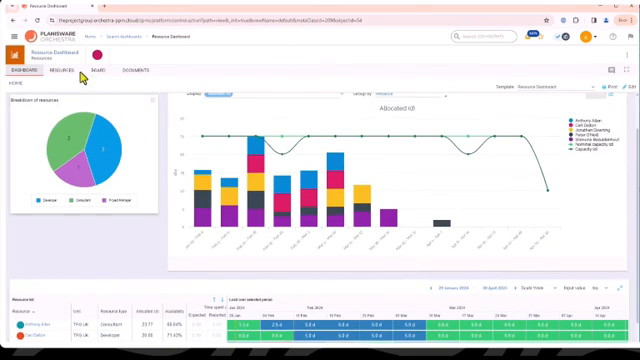
# - From the dashboard's Resources tab, open the Project Manager's resource details
pyautogui.click(80, 71)
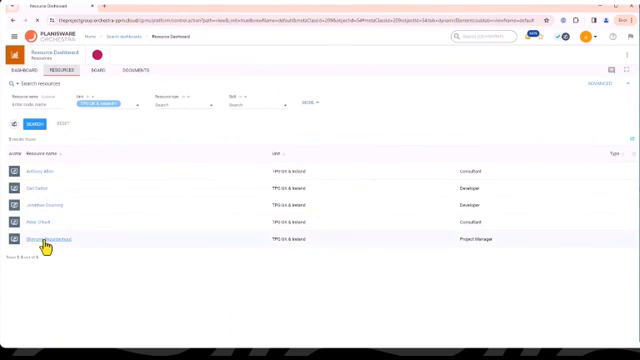
pyautogui.click(40, 240)
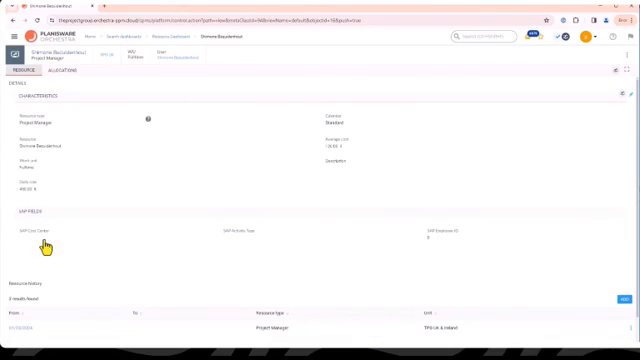